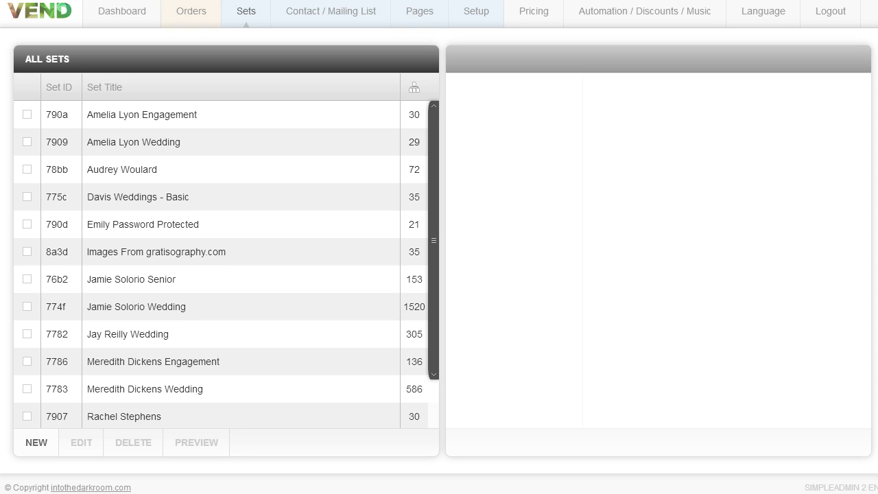
Step: Start a new set titled 'jack and jill' and mark it Basic single-category
click(27, 225)
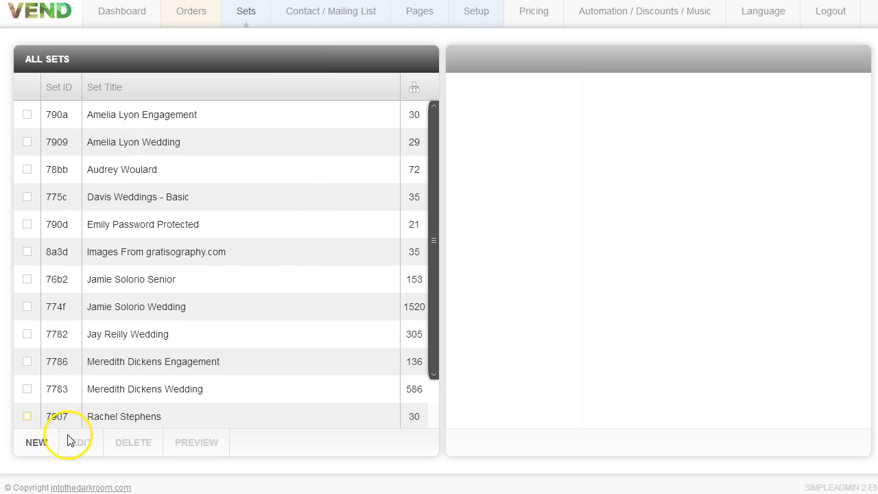
click(35, 442)
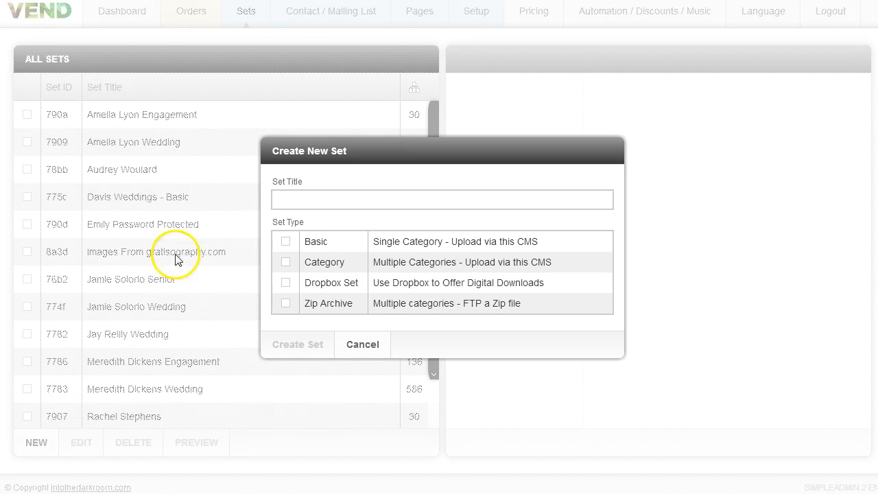
click(442, 199)
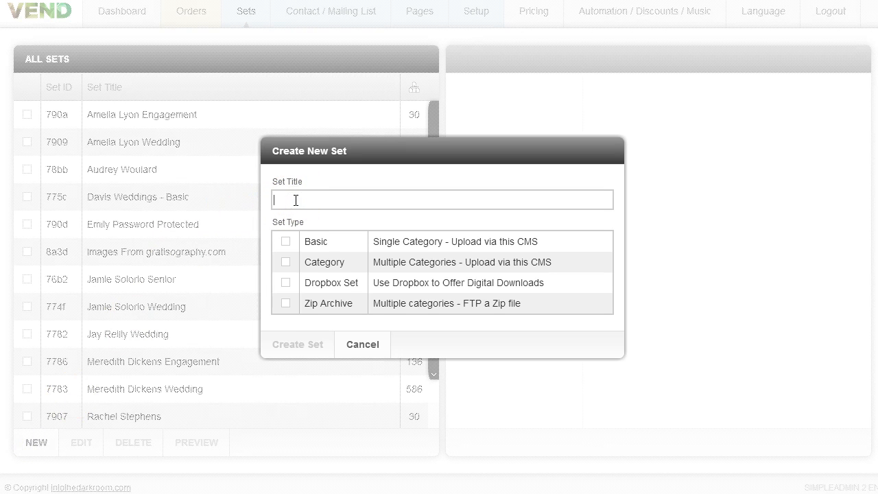
text(jack an)
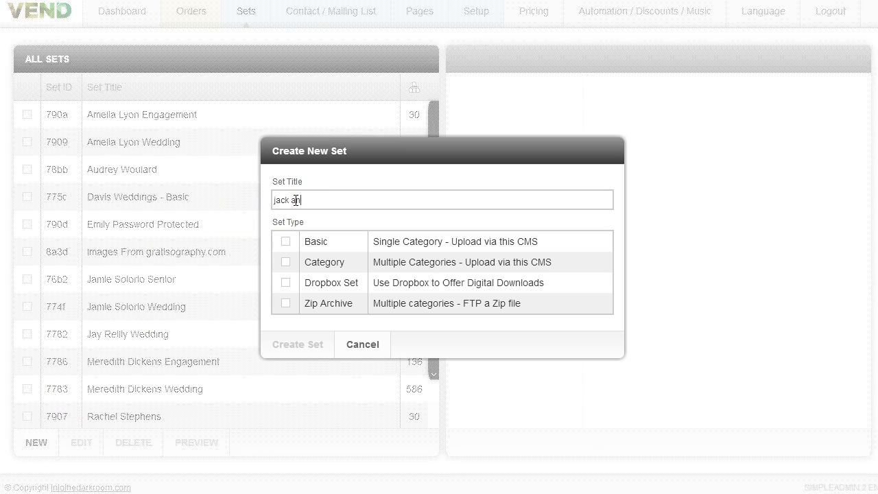
text(and jill)
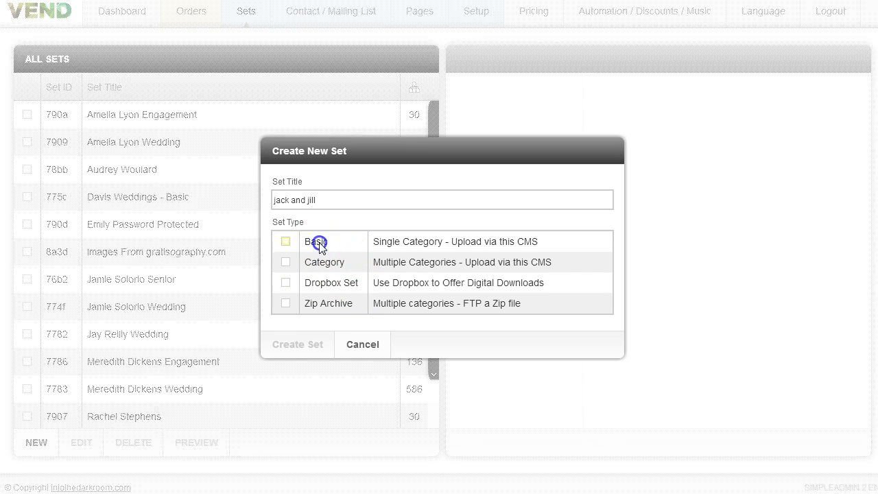
click(285, 241)
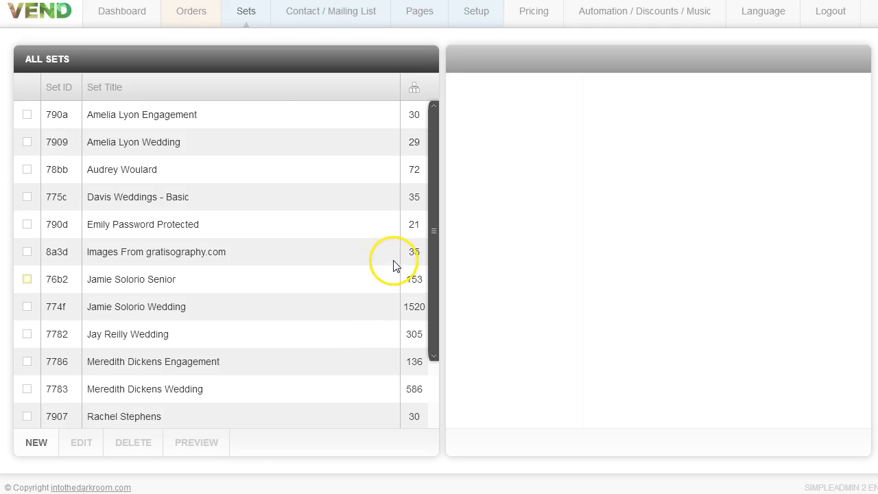
mouse_move(435, 253)
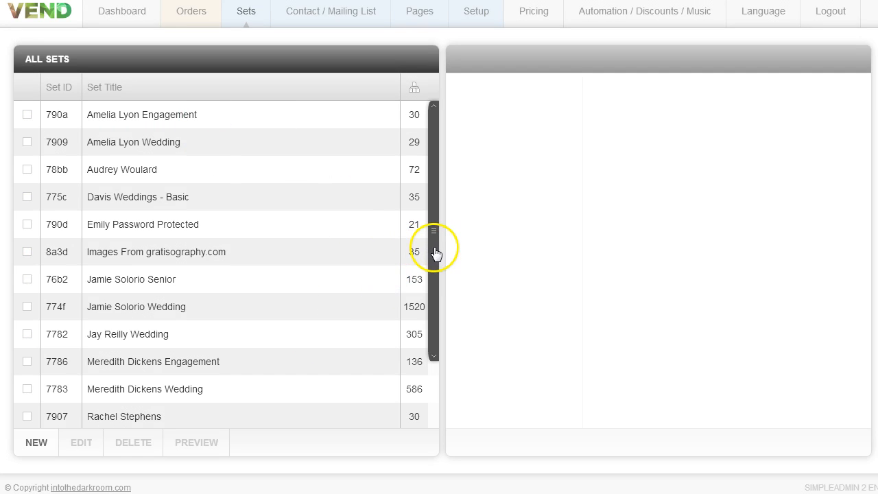
mouse_move(439, 277)
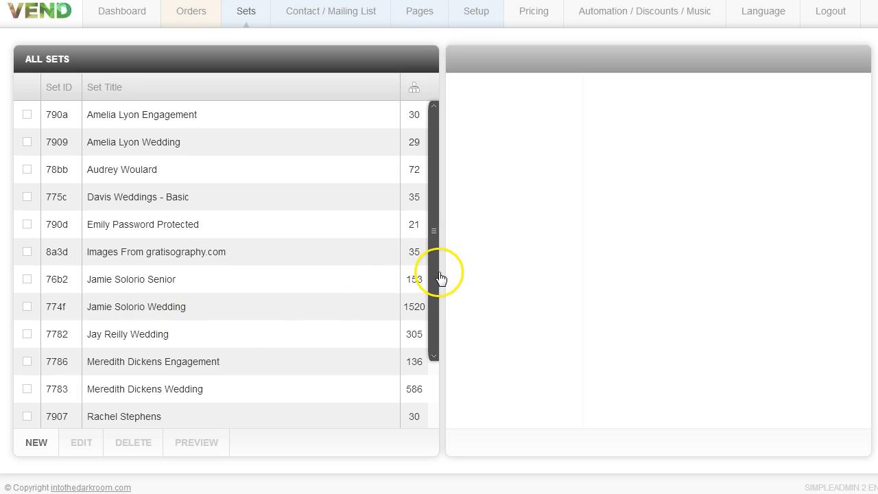
Step: Scroll the All Sets list and open the 'jack and jill' row's settings
scroll(down, 3)
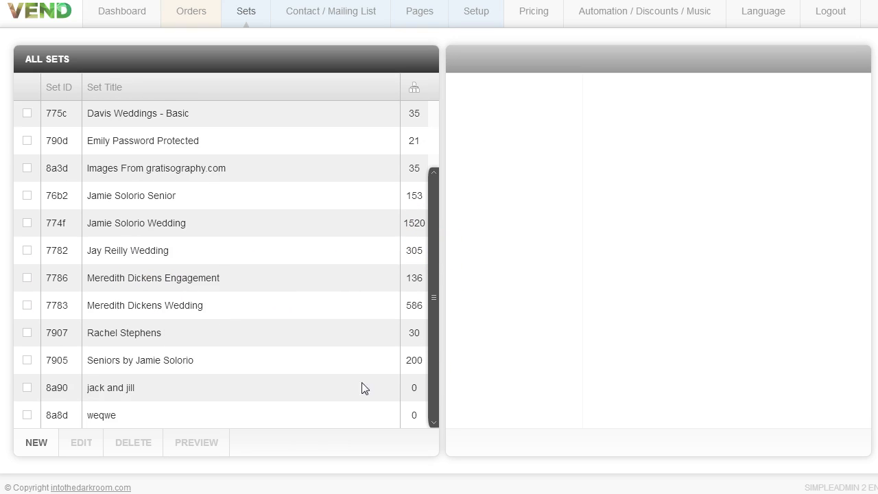
click(110, 387)
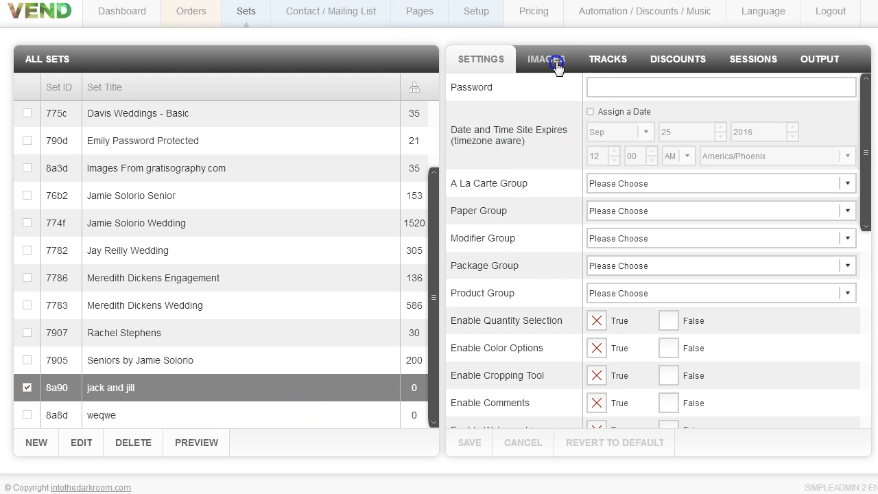
Step: Add five reception JPG photos to the set's images
click(546, 59)
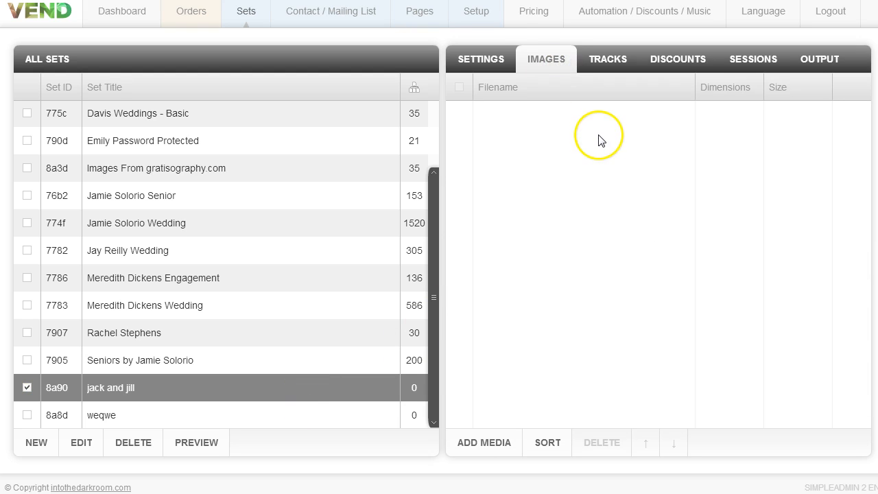
mouse_move(483, 446)
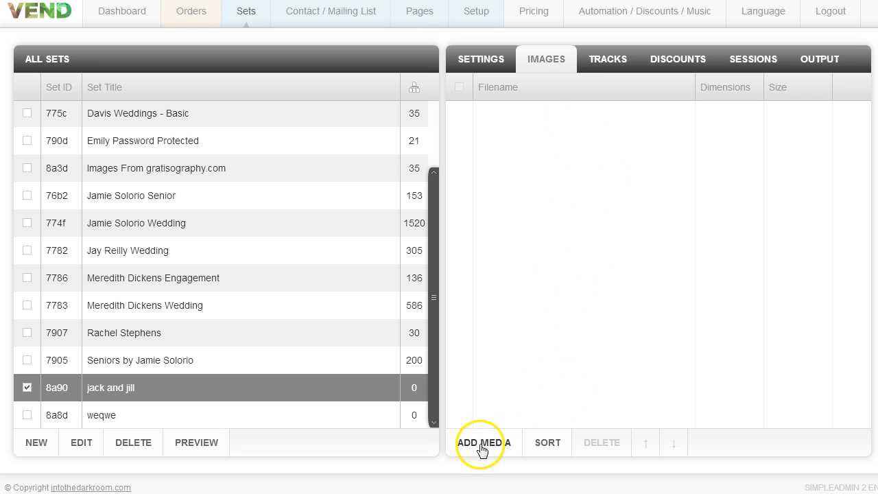
click(484, 442)
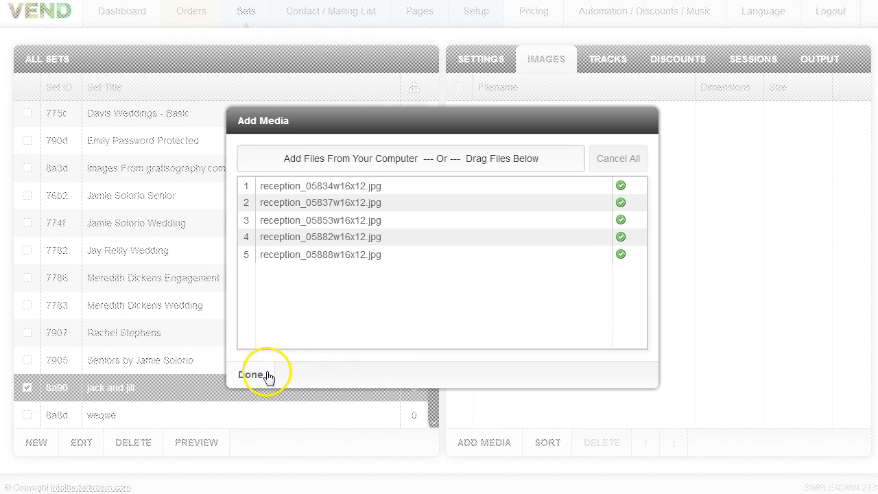
mouse_move(617, 266)
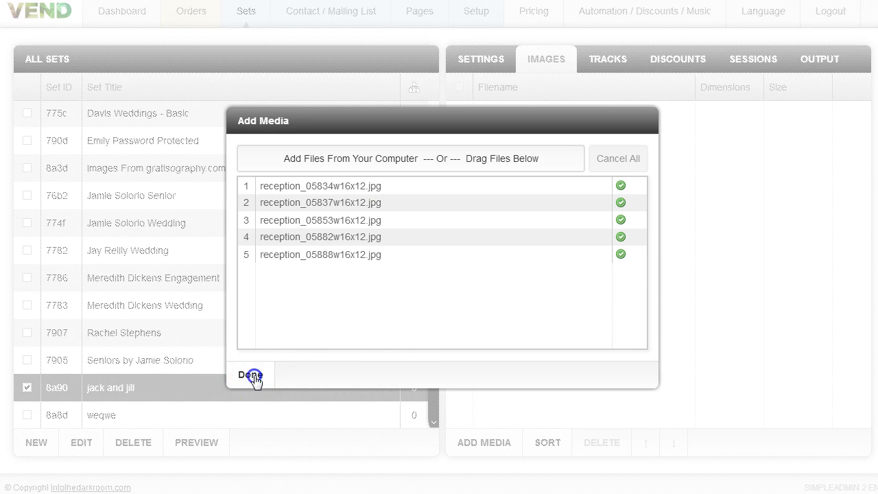
Step: Close Add Media and show the file details of reception_05834w16x12.jpg
click(249, 375)
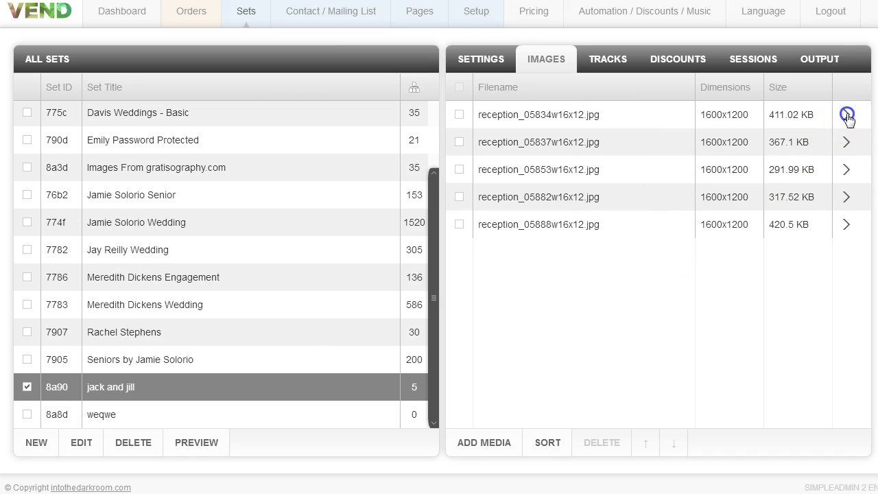
click(846, 114)
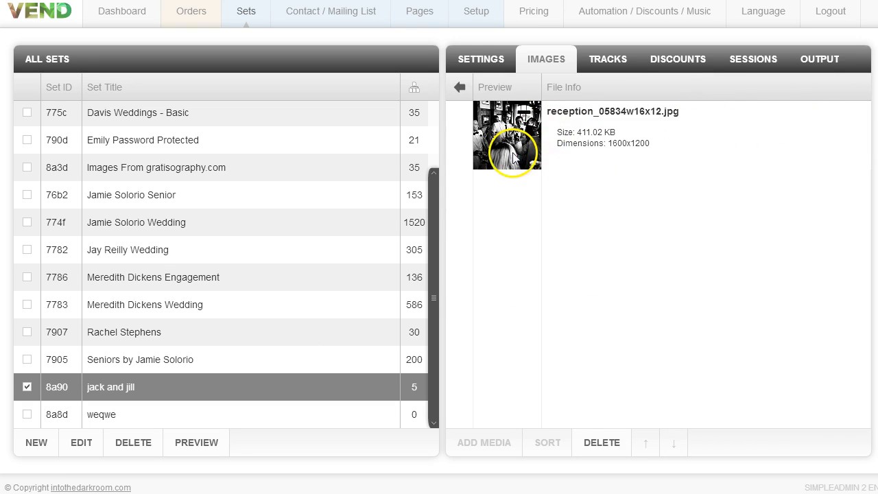
mouse_move(624, 266)
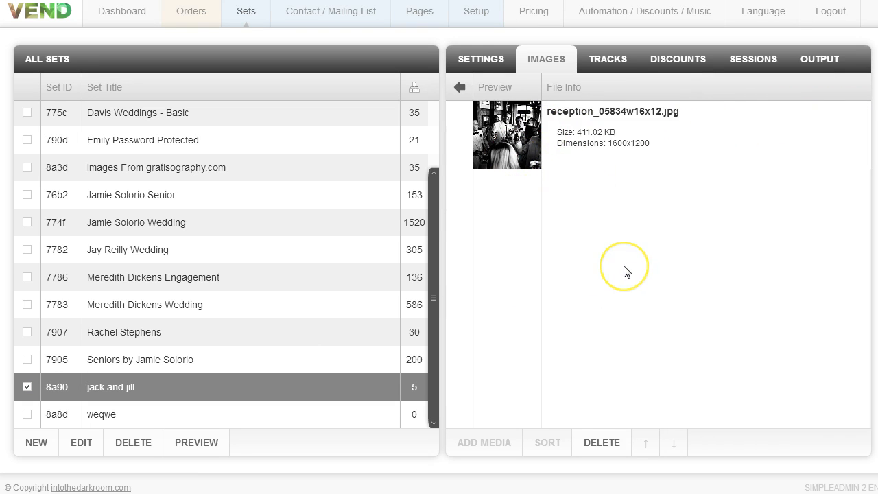
mouse_move(626, 270)
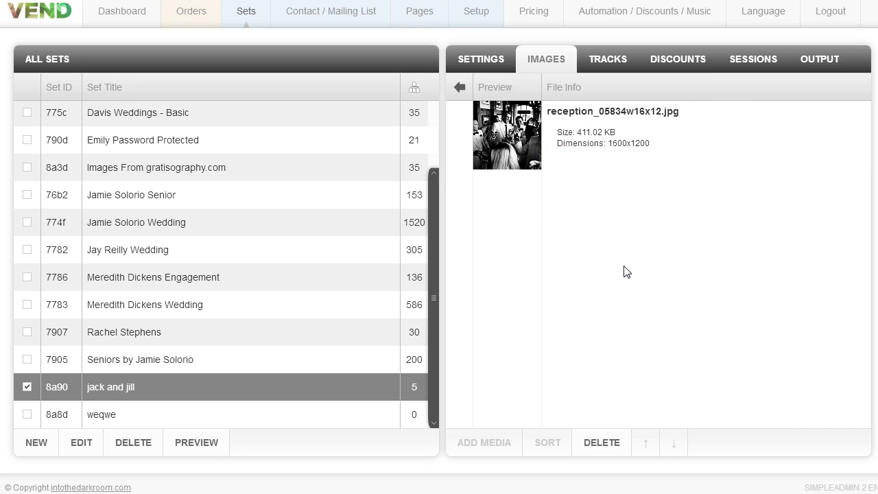
mouse_move(487, 85)
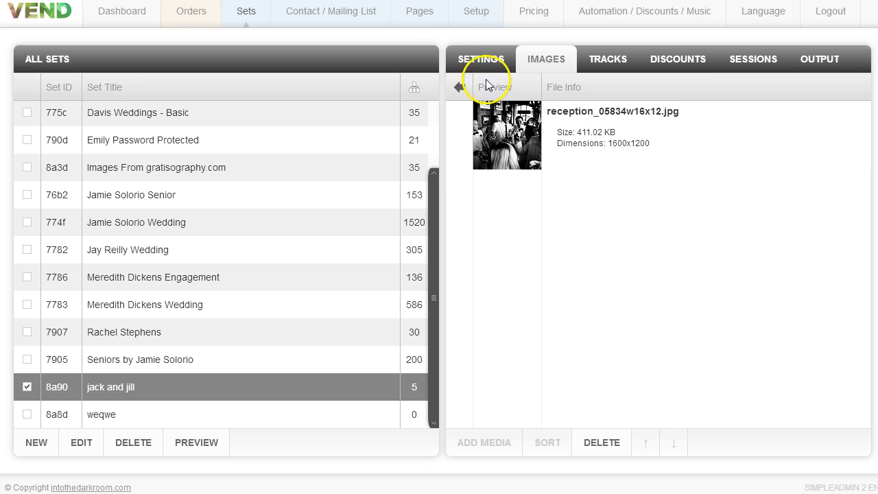
mouse_move(425, 228)
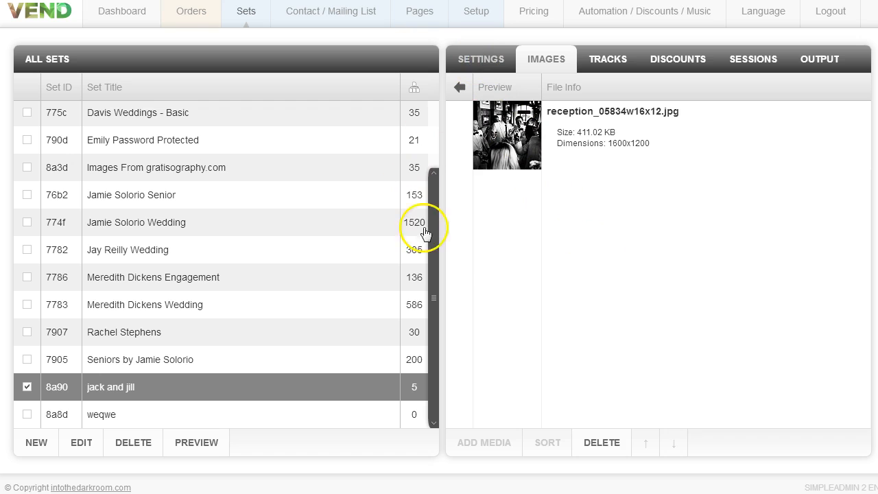
click(481, 59)
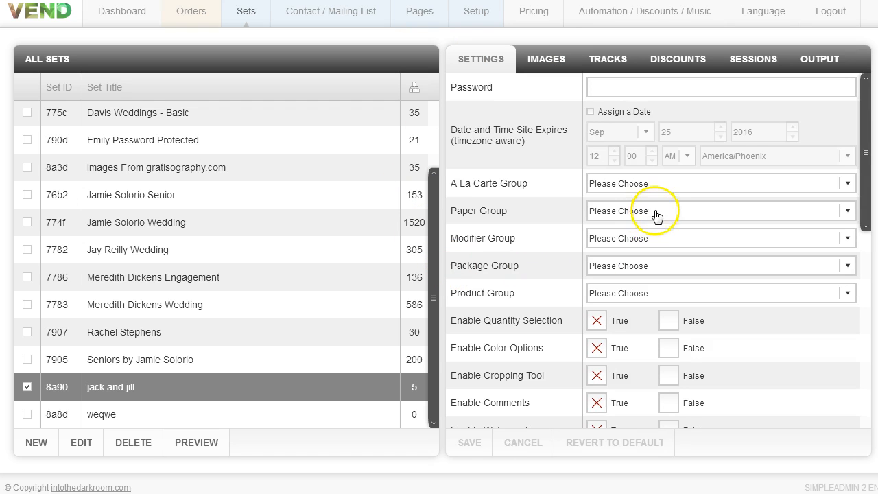
click(720, 86)
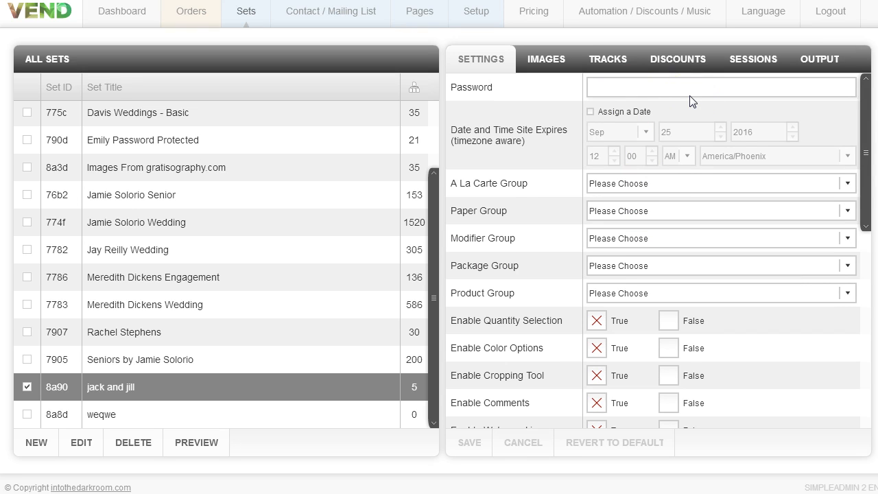
text(jack2016)
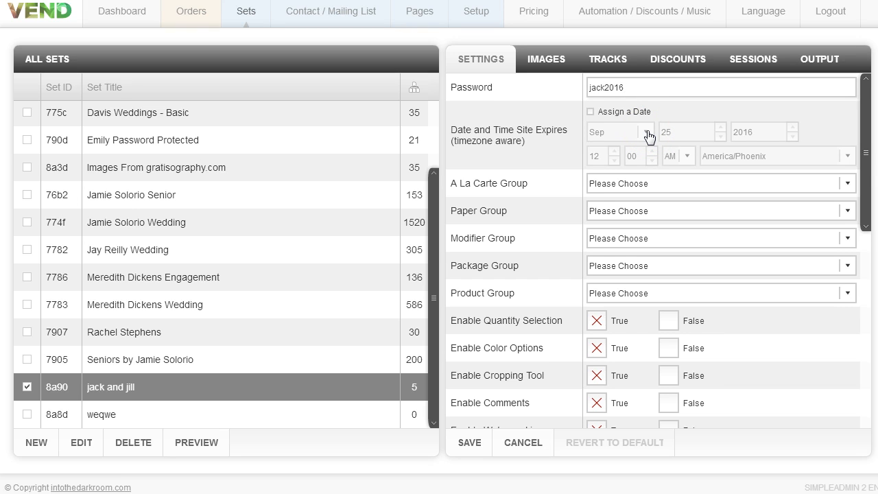
click(720, 87)
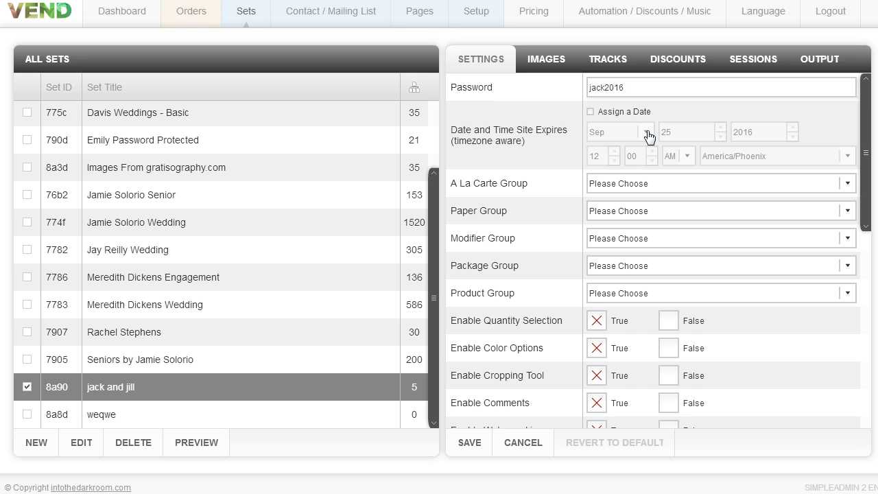
Step: Enable 'Assign a Date' for expiry on Sep 25 2016, 12:00 AM, America/Phoenix
click(590, 111)
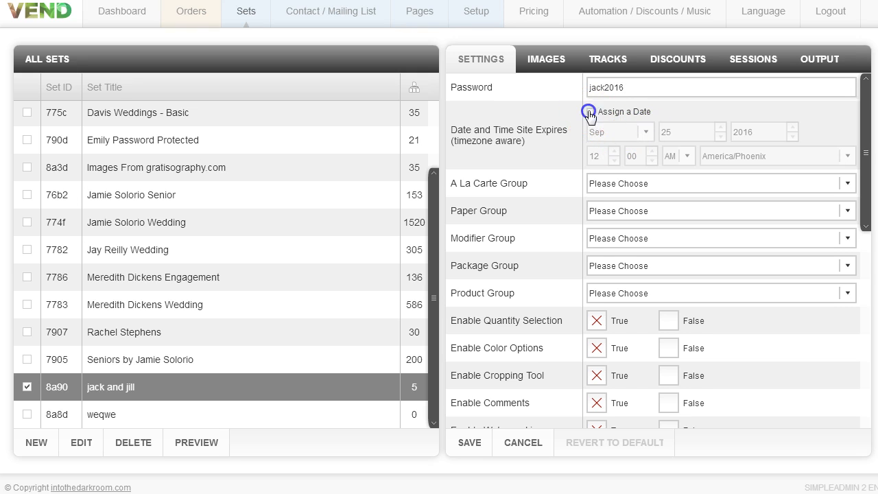
click(589, 111)
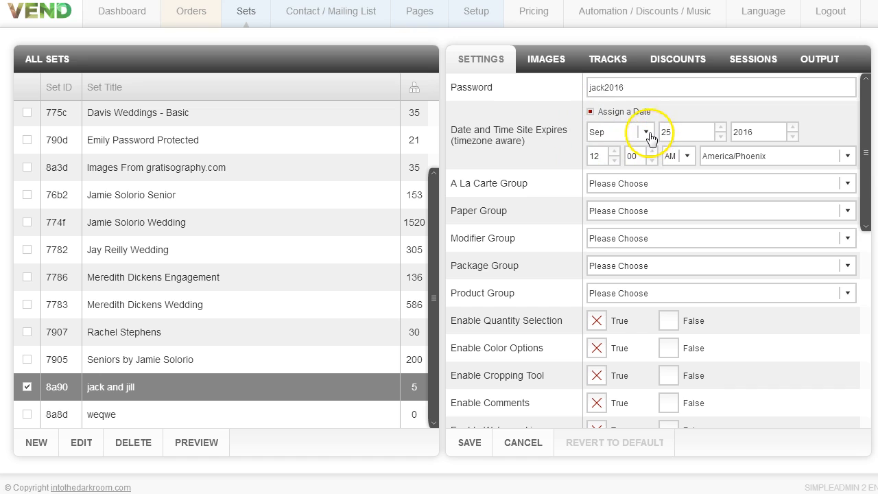
mouse_move(720, 132)
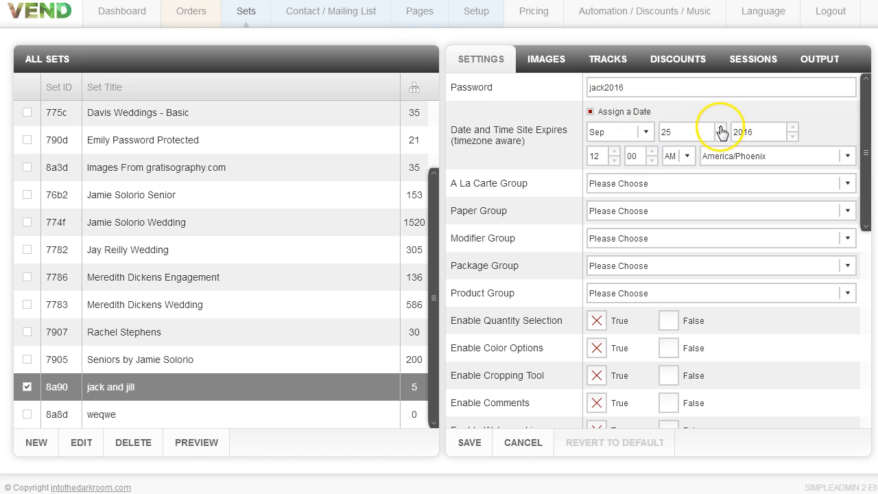
mouse_move(767, 158)
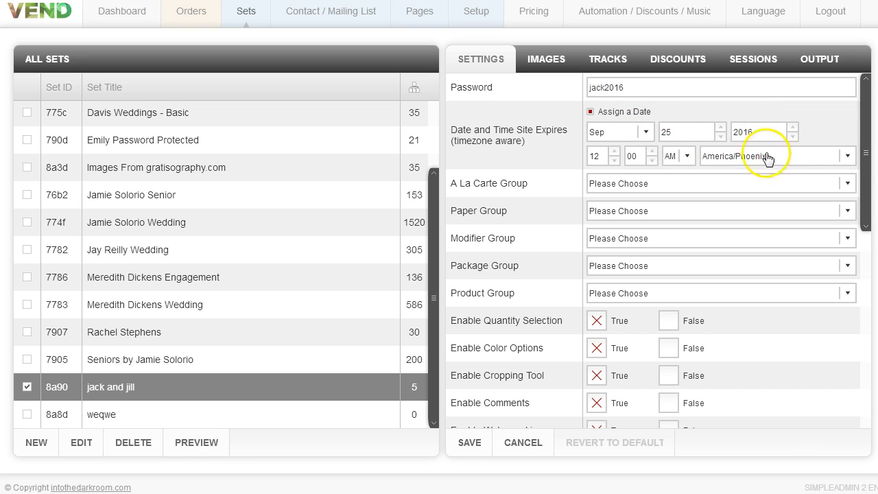
mouse_move(710, 205)
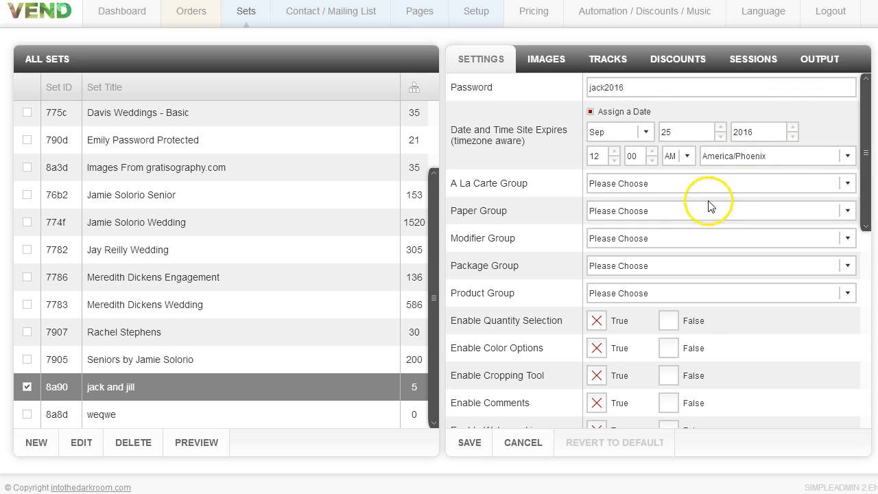
mouse_move(661, 192)
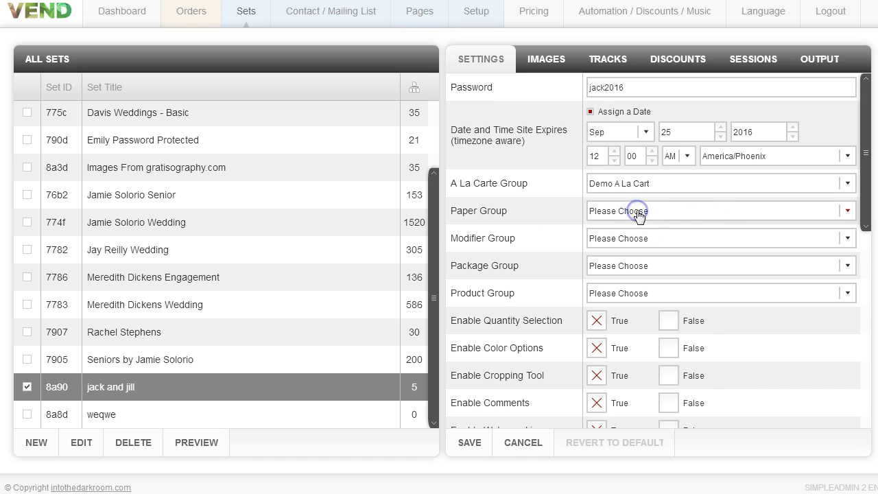
Step: Choose 'demo papers' as the Paper Group, with Demo A La Cart as A La Carte Group
click(720, 210)
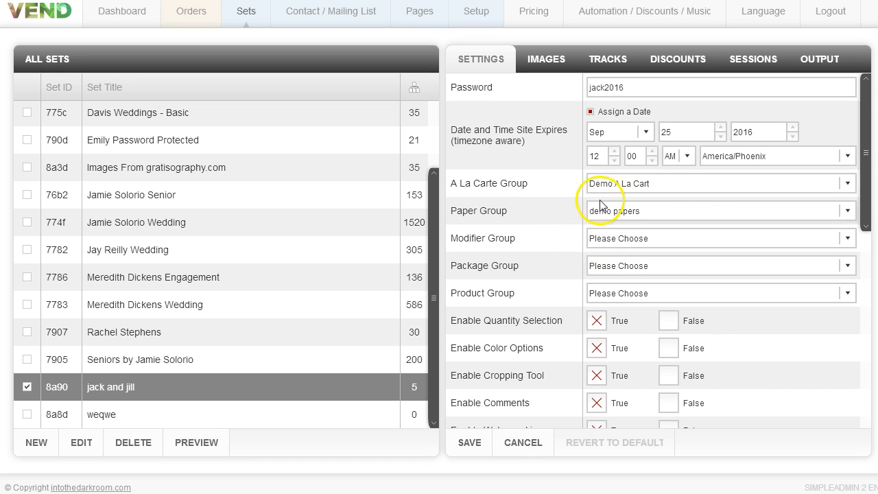
mouse_move(510, 298)
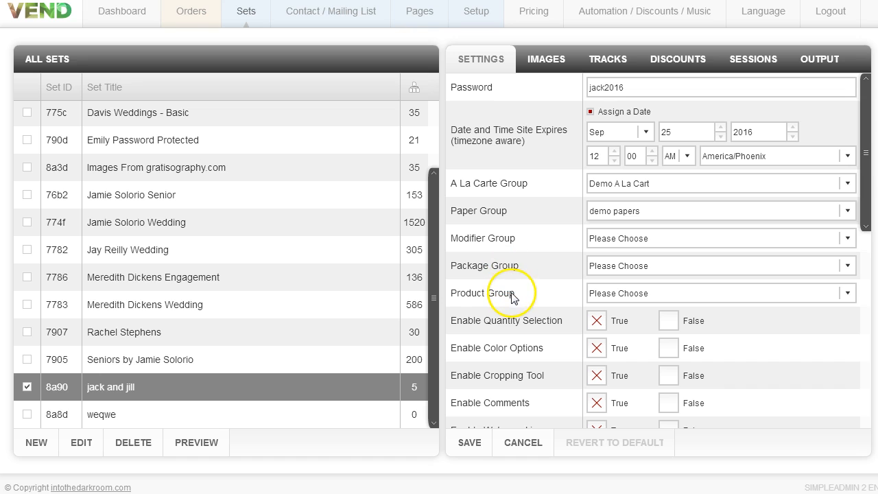
mouse_move(618, 247)
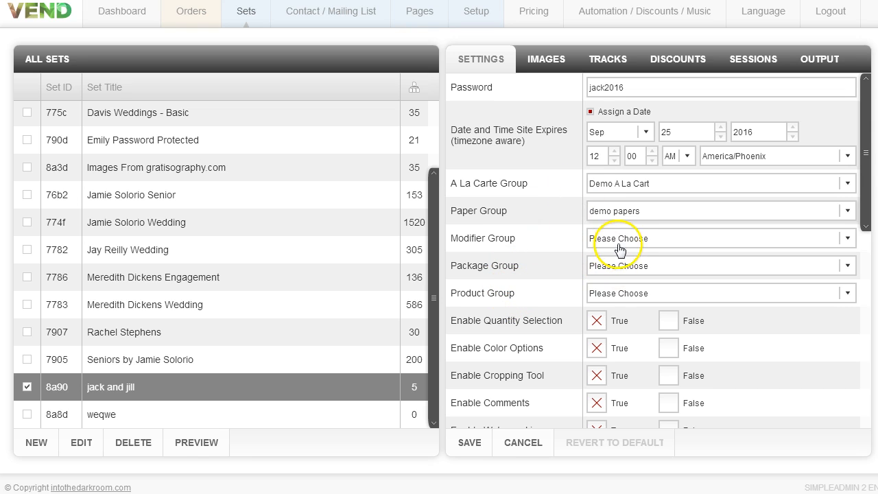
mouse_move(782, 180)
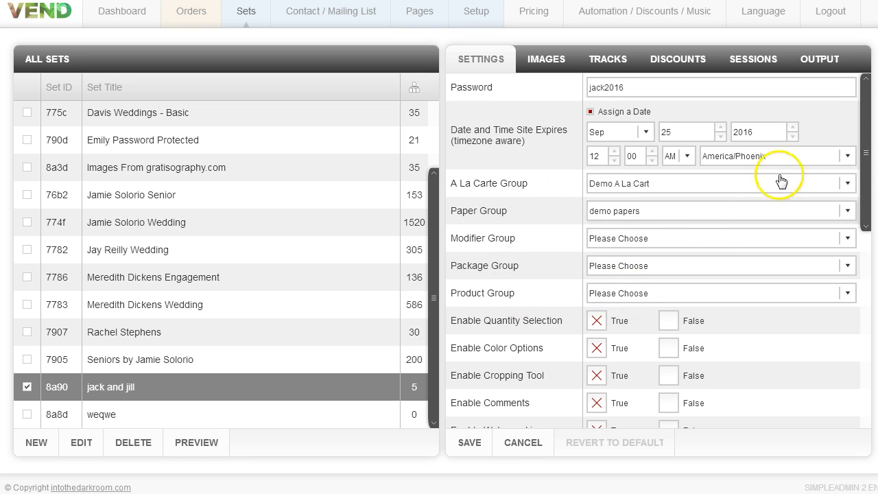
scroll(down, 3)
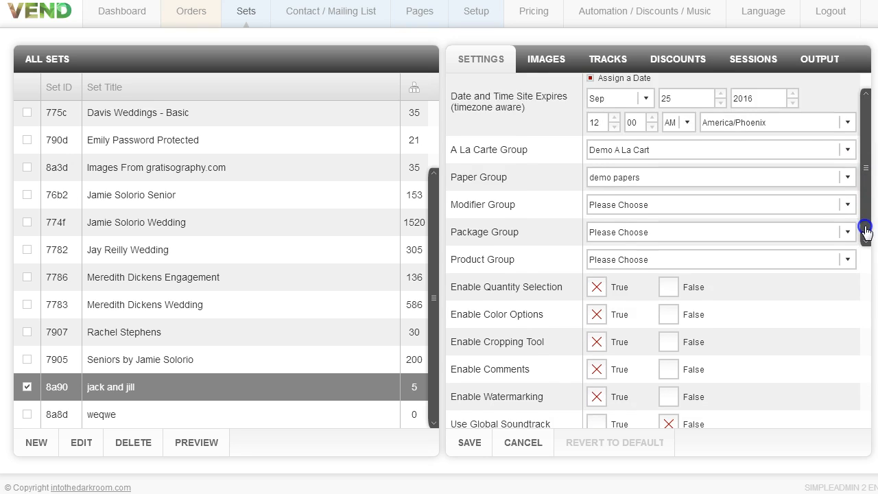
scroll(down, 3)
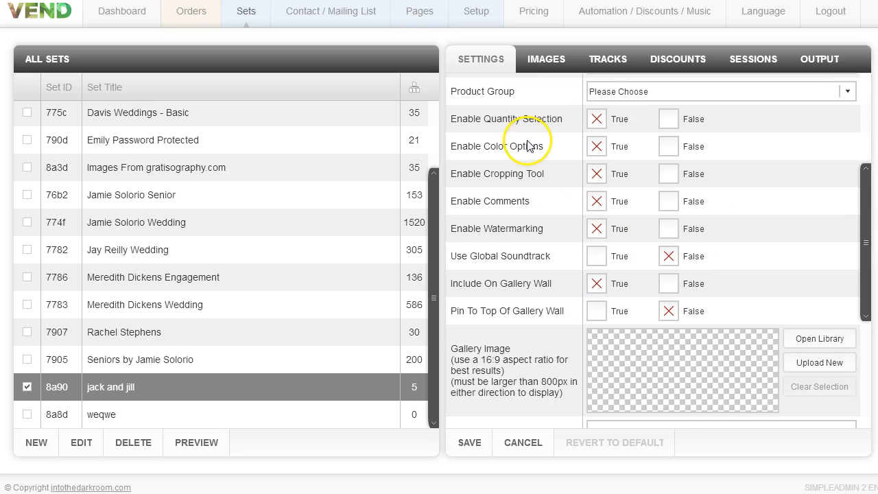
mouse_move(486, 180)
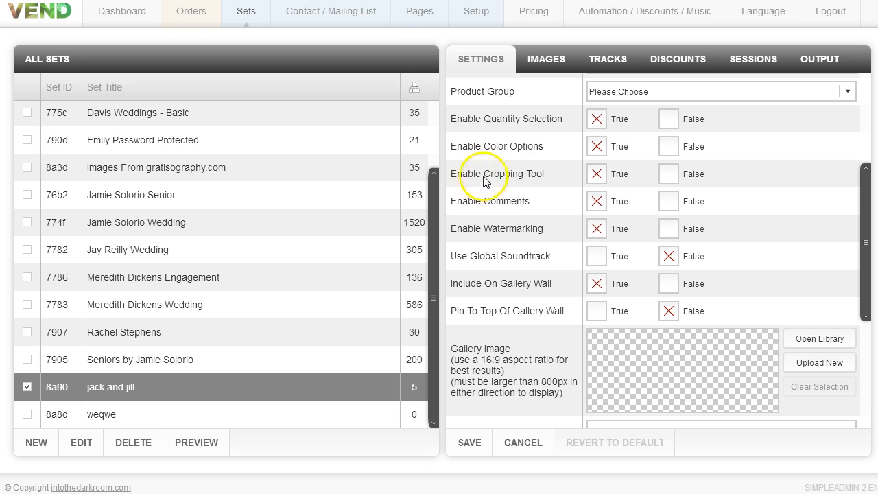
mouse_move(559, 152)
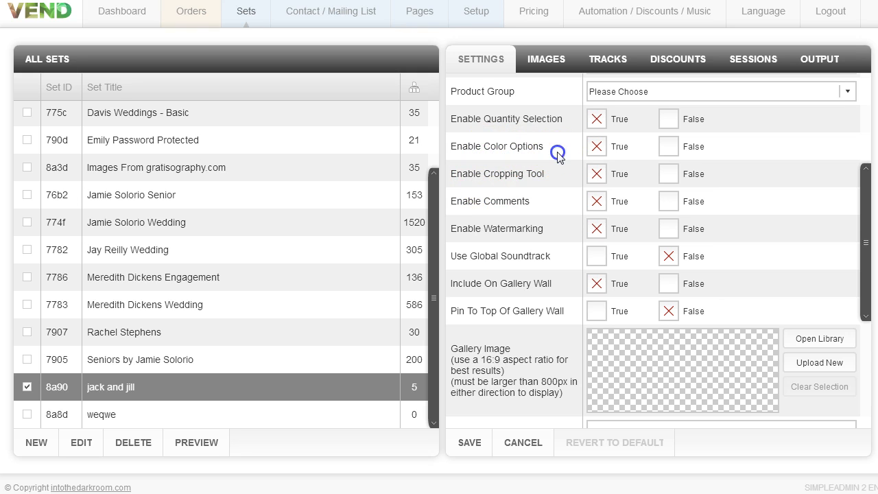
mouse_move(559, 152)
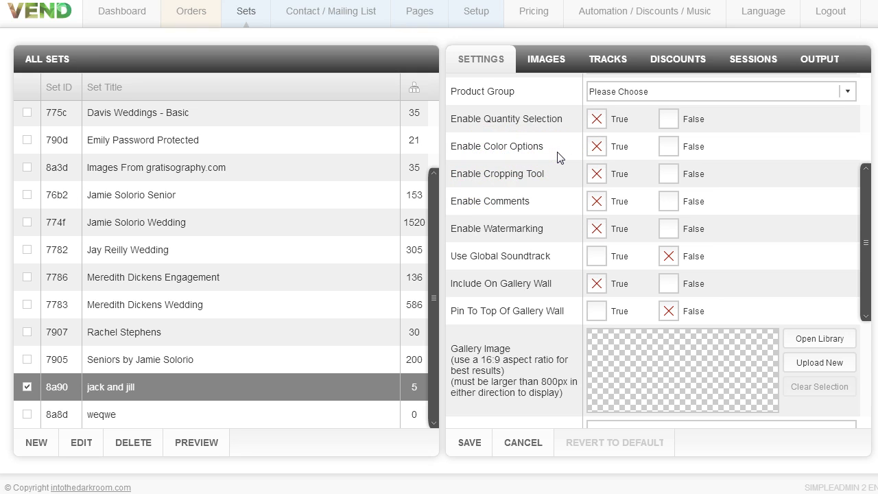
mouse_move(542, 189)
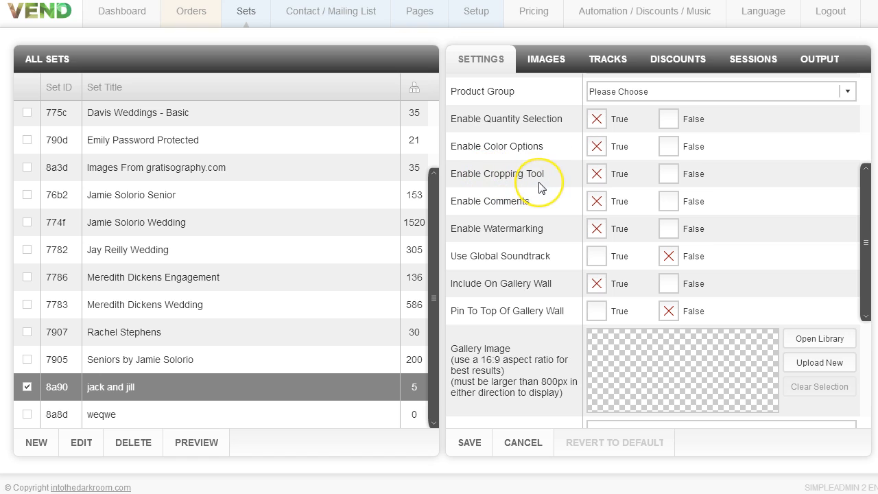
mouse_move(582, 232)
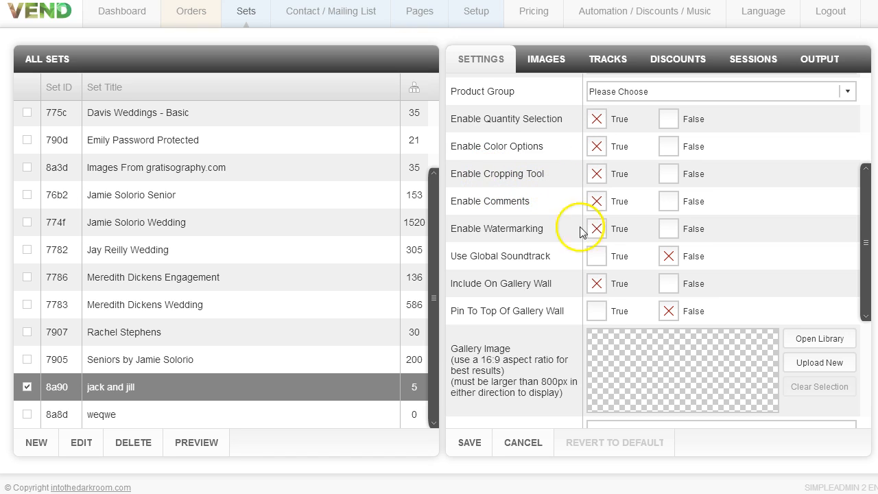
mouse_move(526, 371)
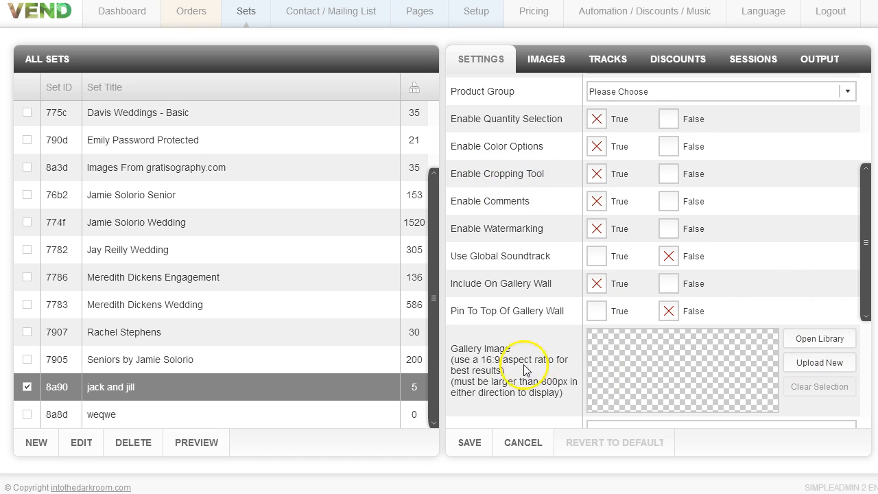
mouse_move(625, 371)
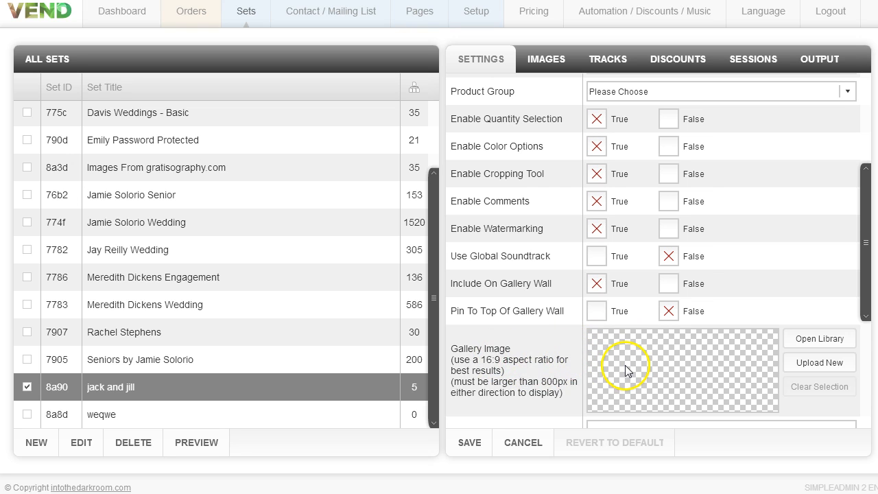
Step: Upload a bride photo as the Gallery Image and view the VEND 4.0 gallery wall
click(195, 441)
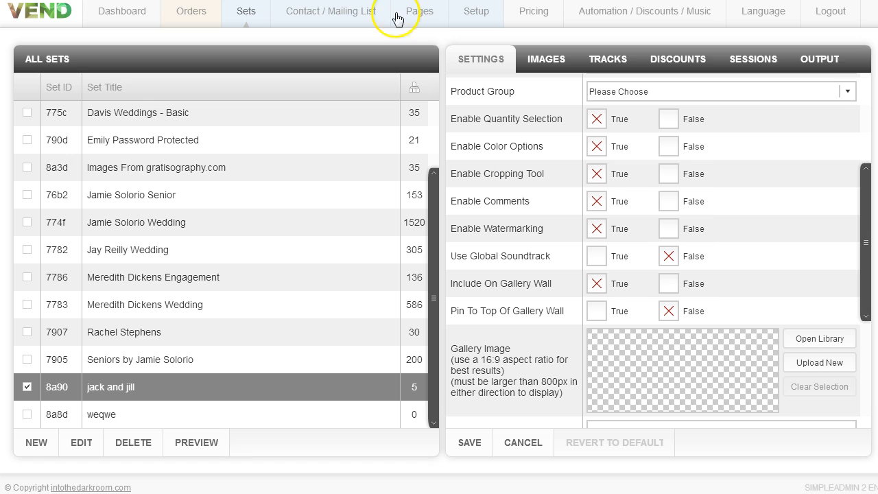
mouse_move(818, 362)
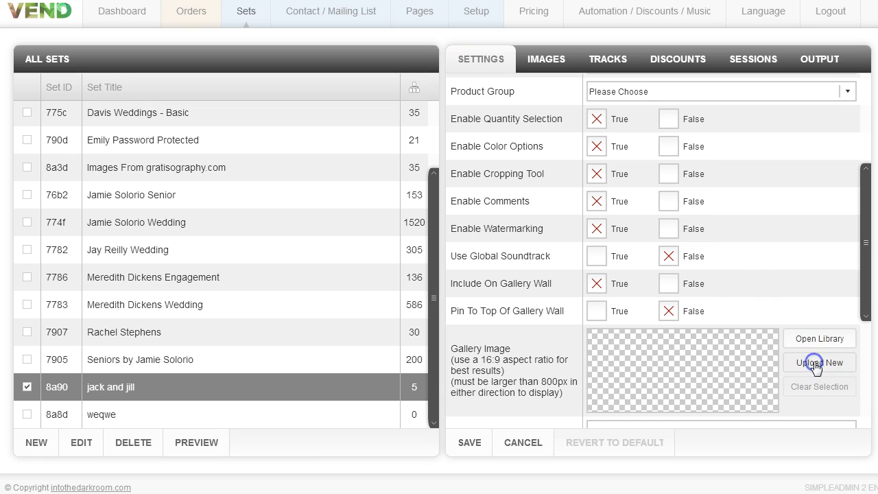
mouse_move(819, 362)
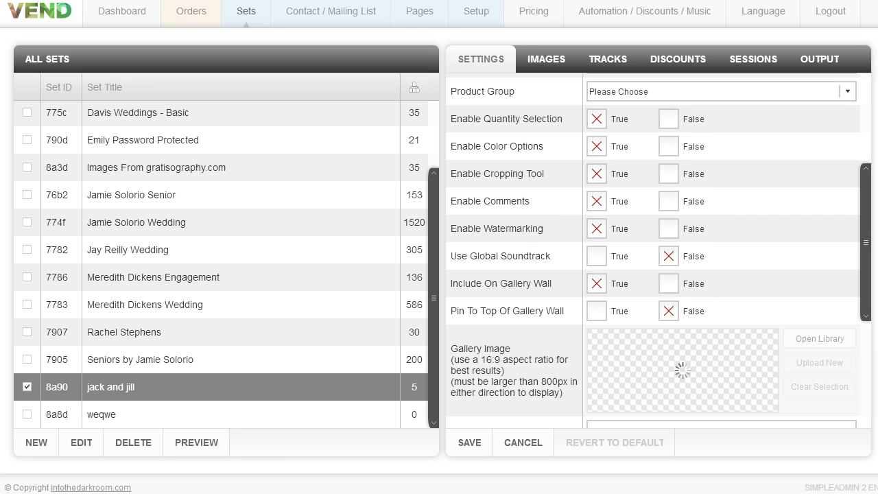
click(819, 338)
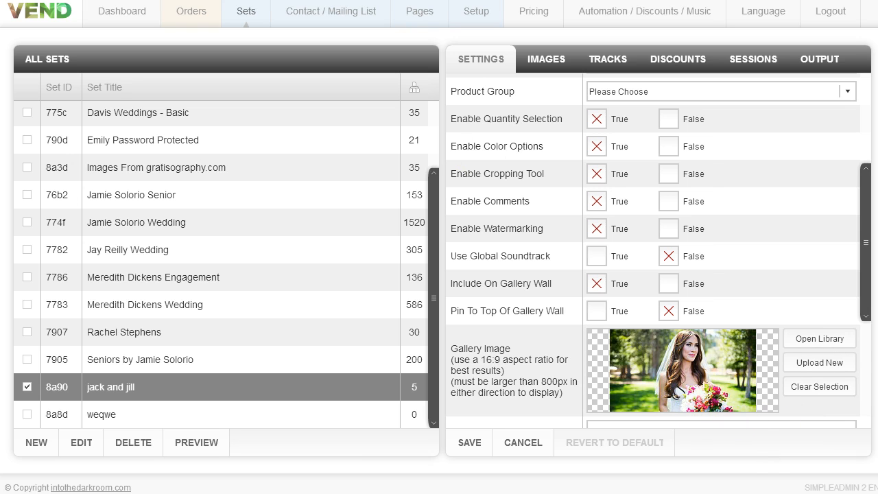
click(196, 442)
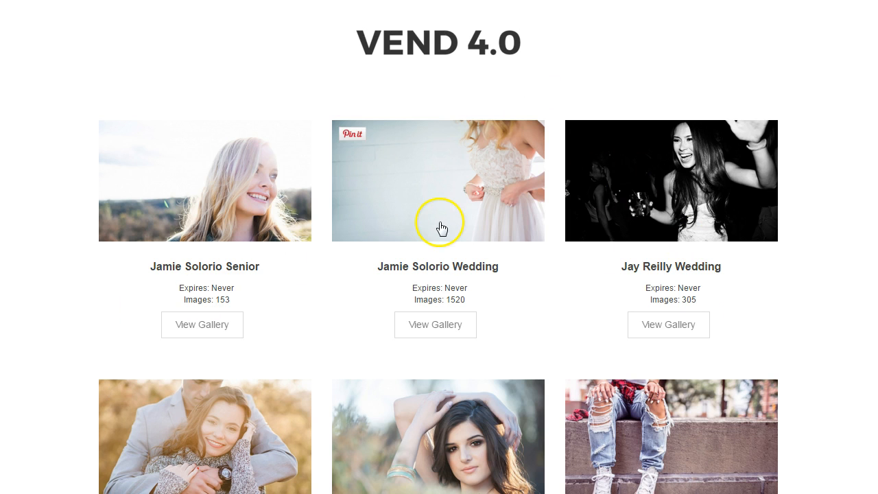